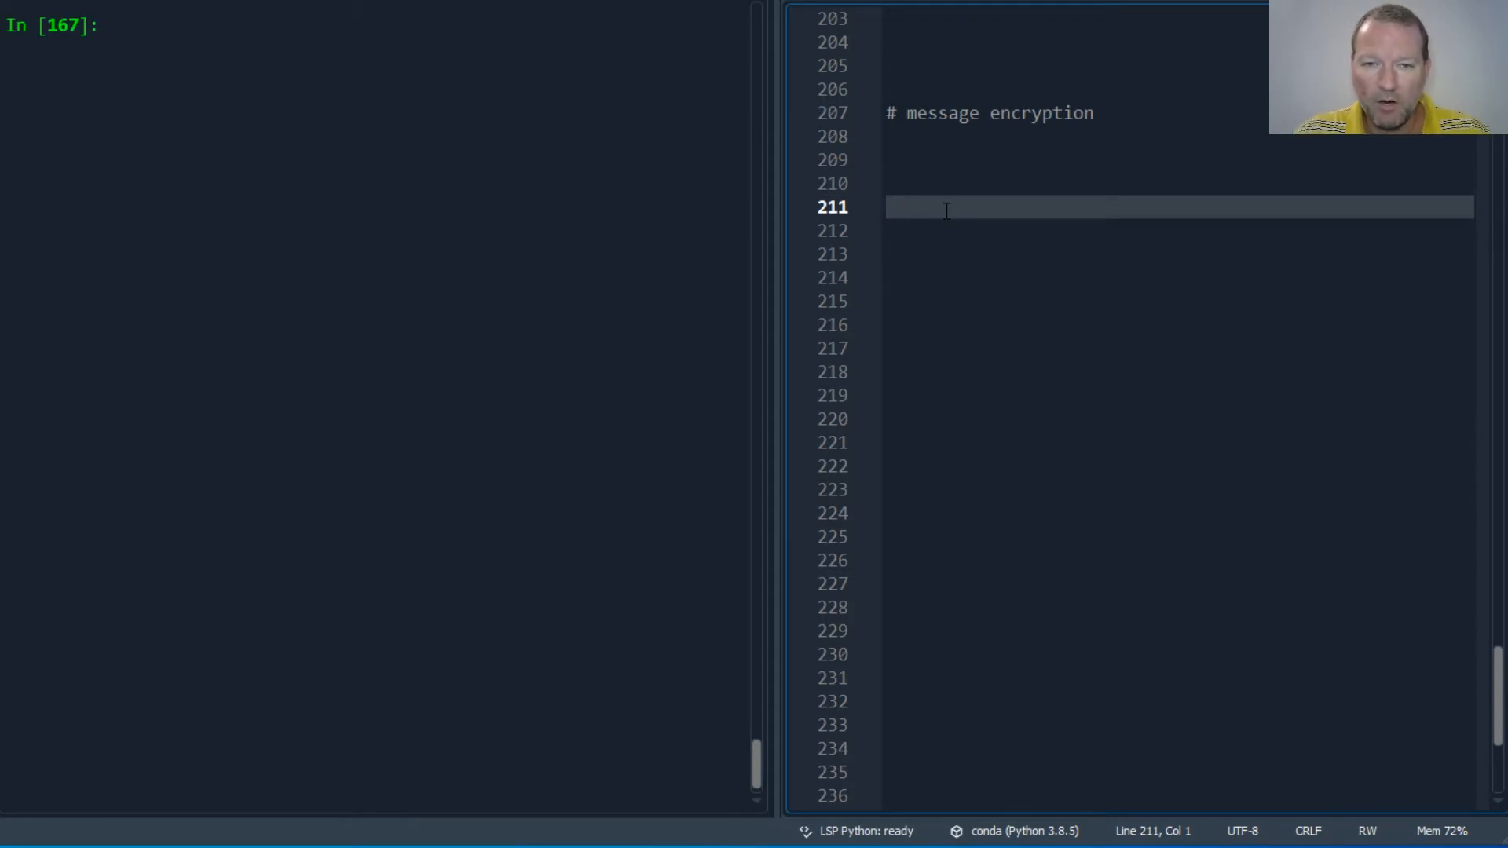
Display the Fernet object f and the generated key bytes in the console.
{"action": "type", "text": "f"}
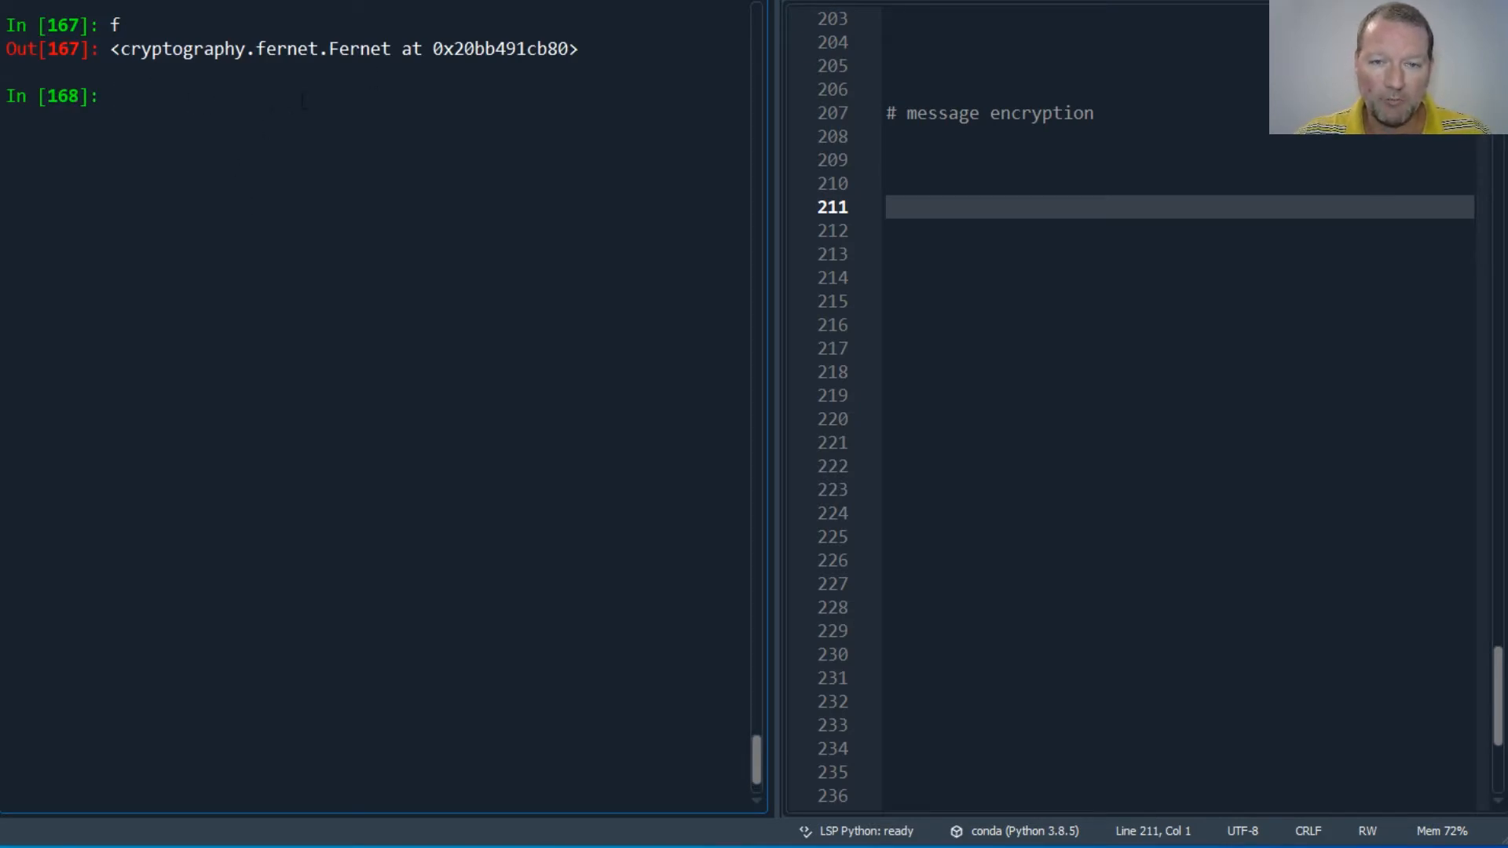
{"action": "type", "text": "key"}
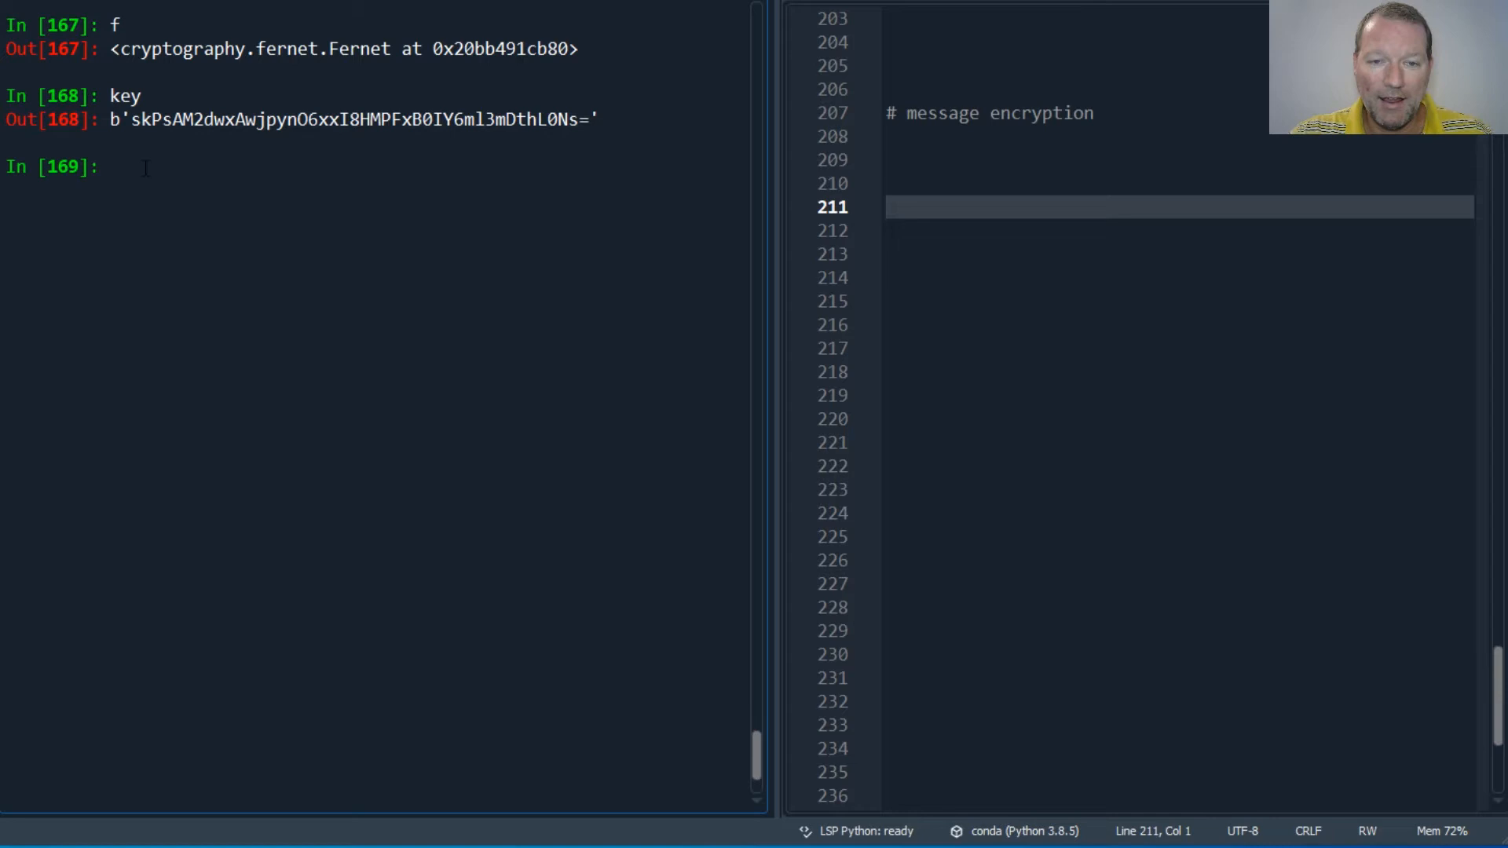
{"action": "left_click_drag", "start_coordinate": [110, 118], "coordinate": [597, 118]}
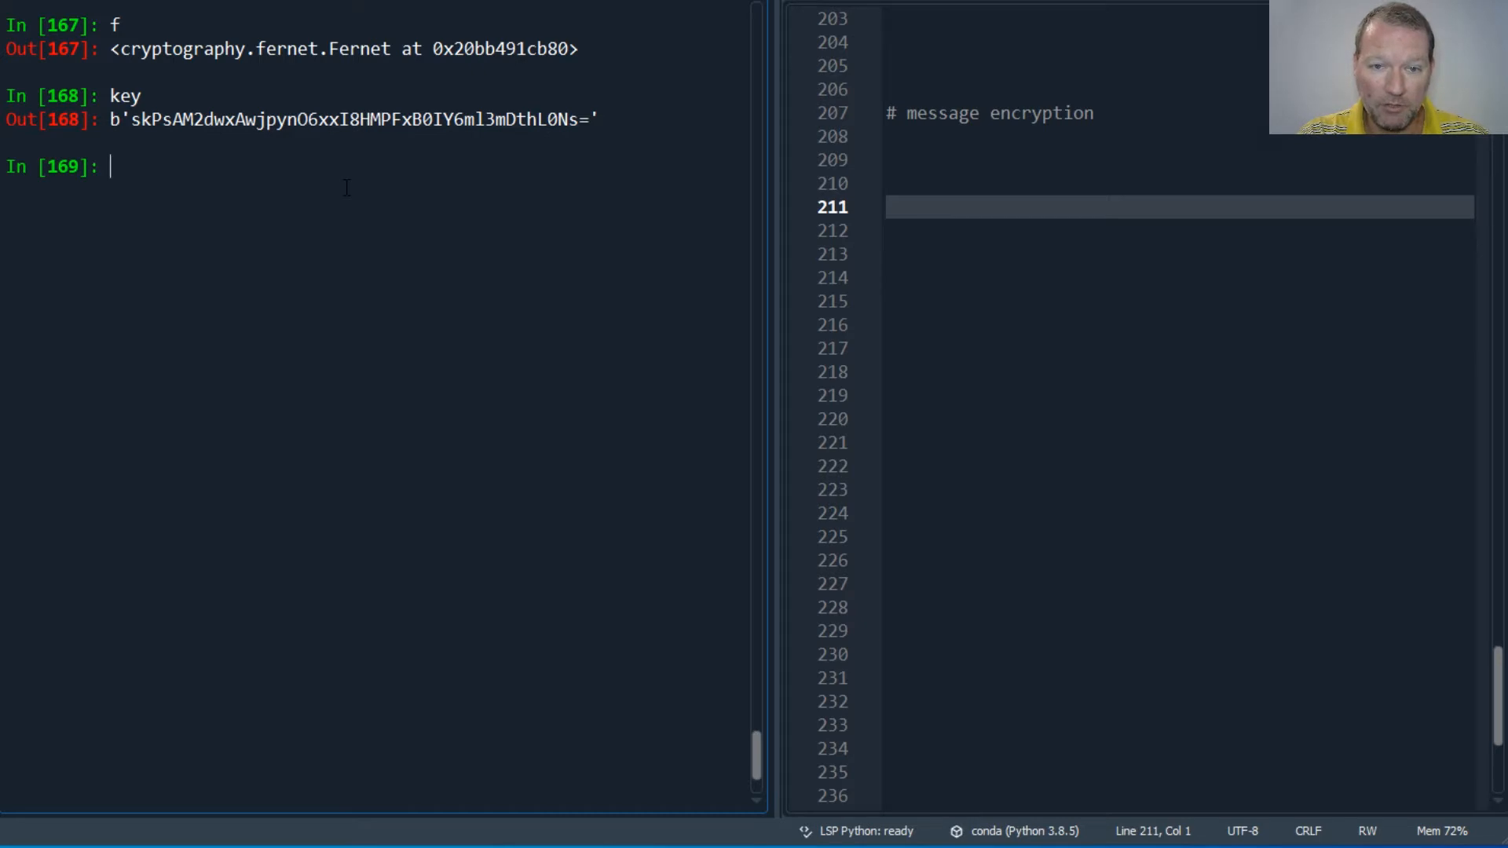
List the Fernet object's attributes with dir(f).
{"action": "type", "text": "message ="}
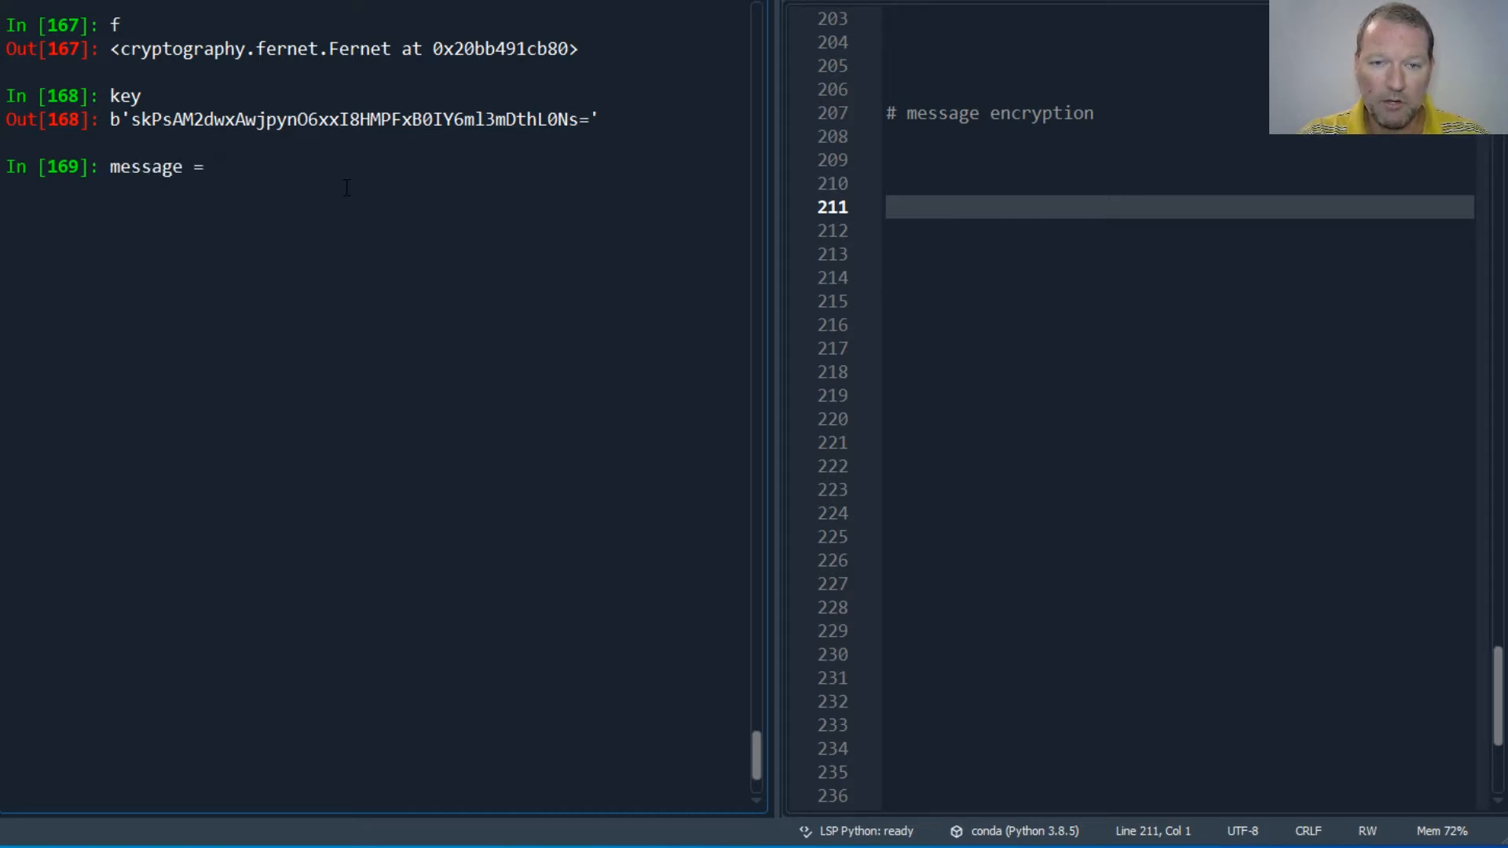
{"action": "type", "text": "hel"}
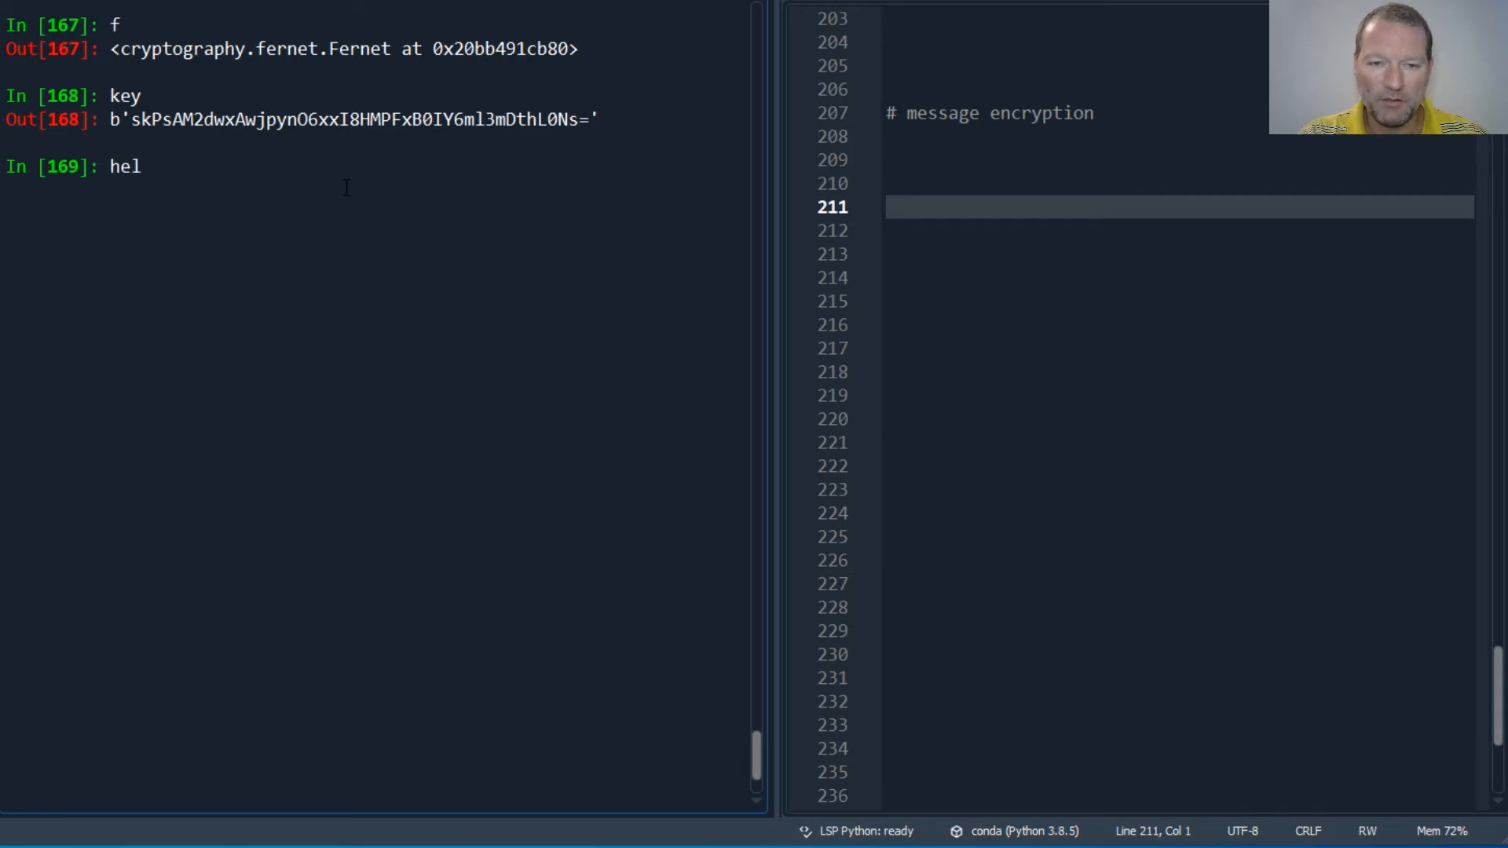
{"action": "type", "text": "dir("}
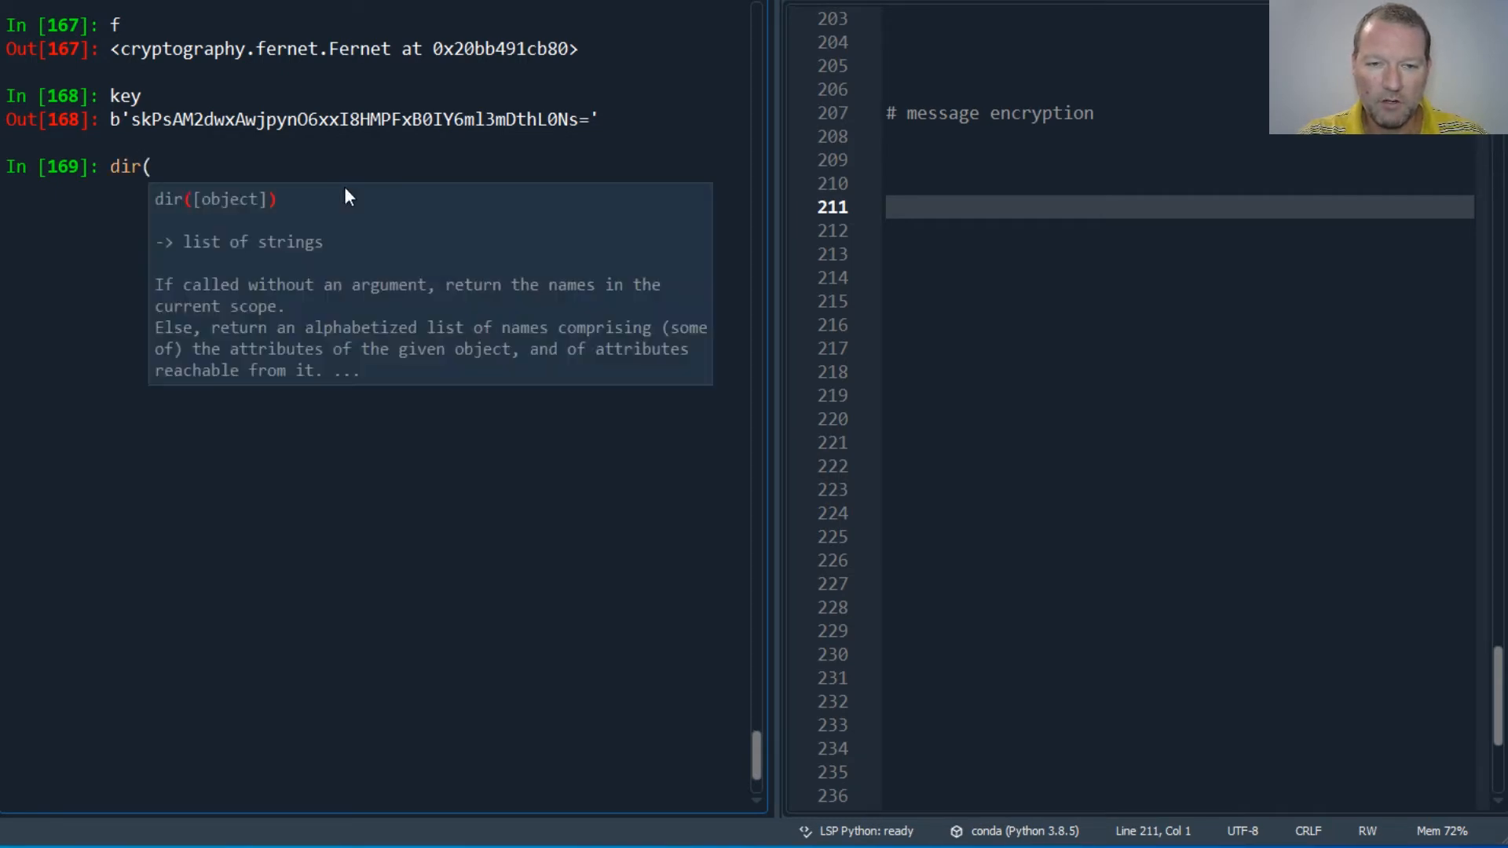
{"action": "type", "text": "f)"}
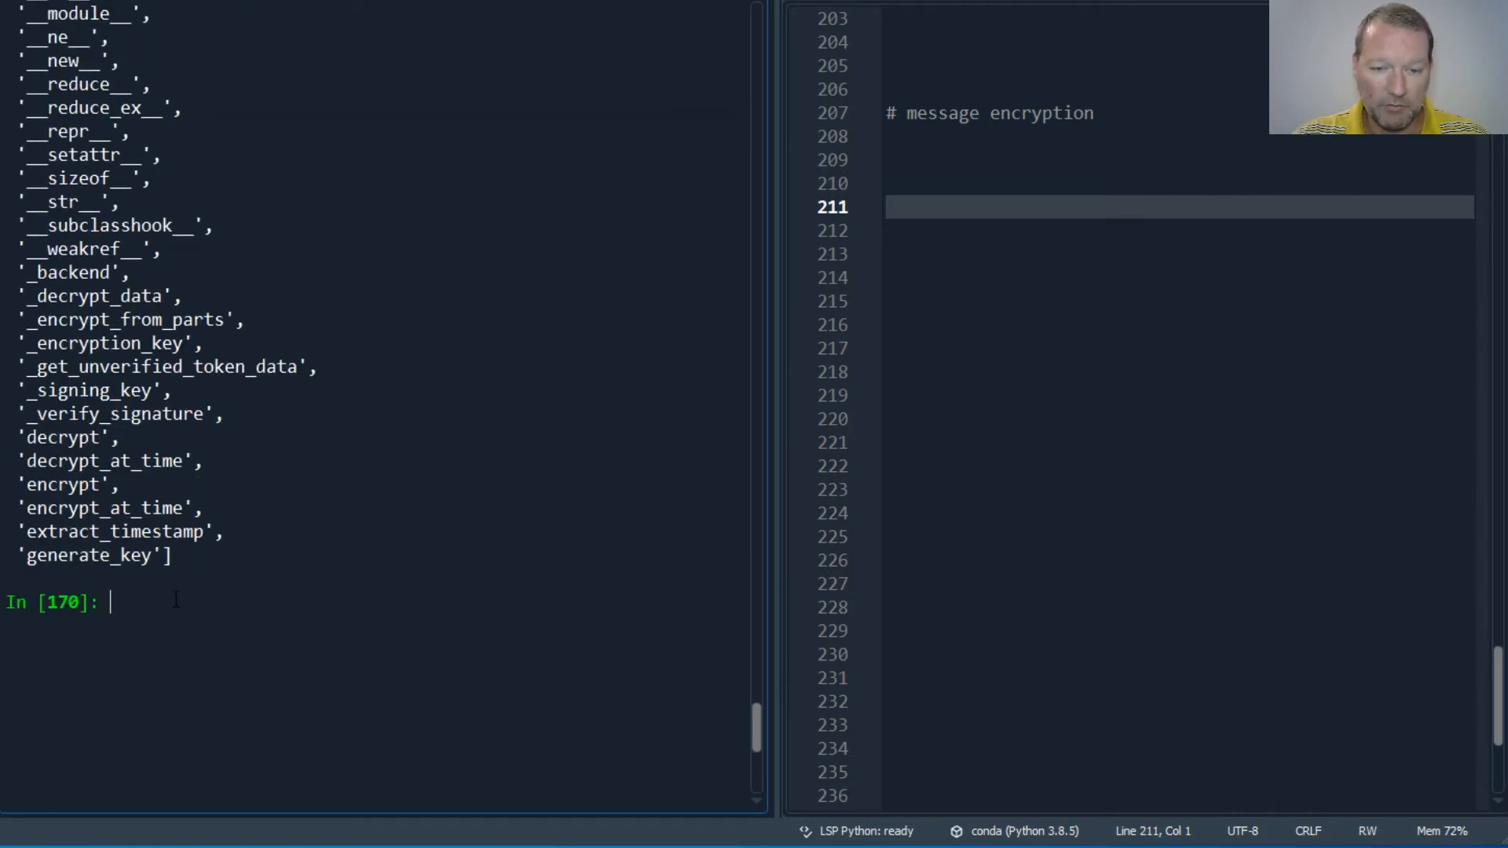
Show help for f.encrypt, revealing the encrypt(data) signature, and begin the message line.
{"action": "type", "text": "help"}
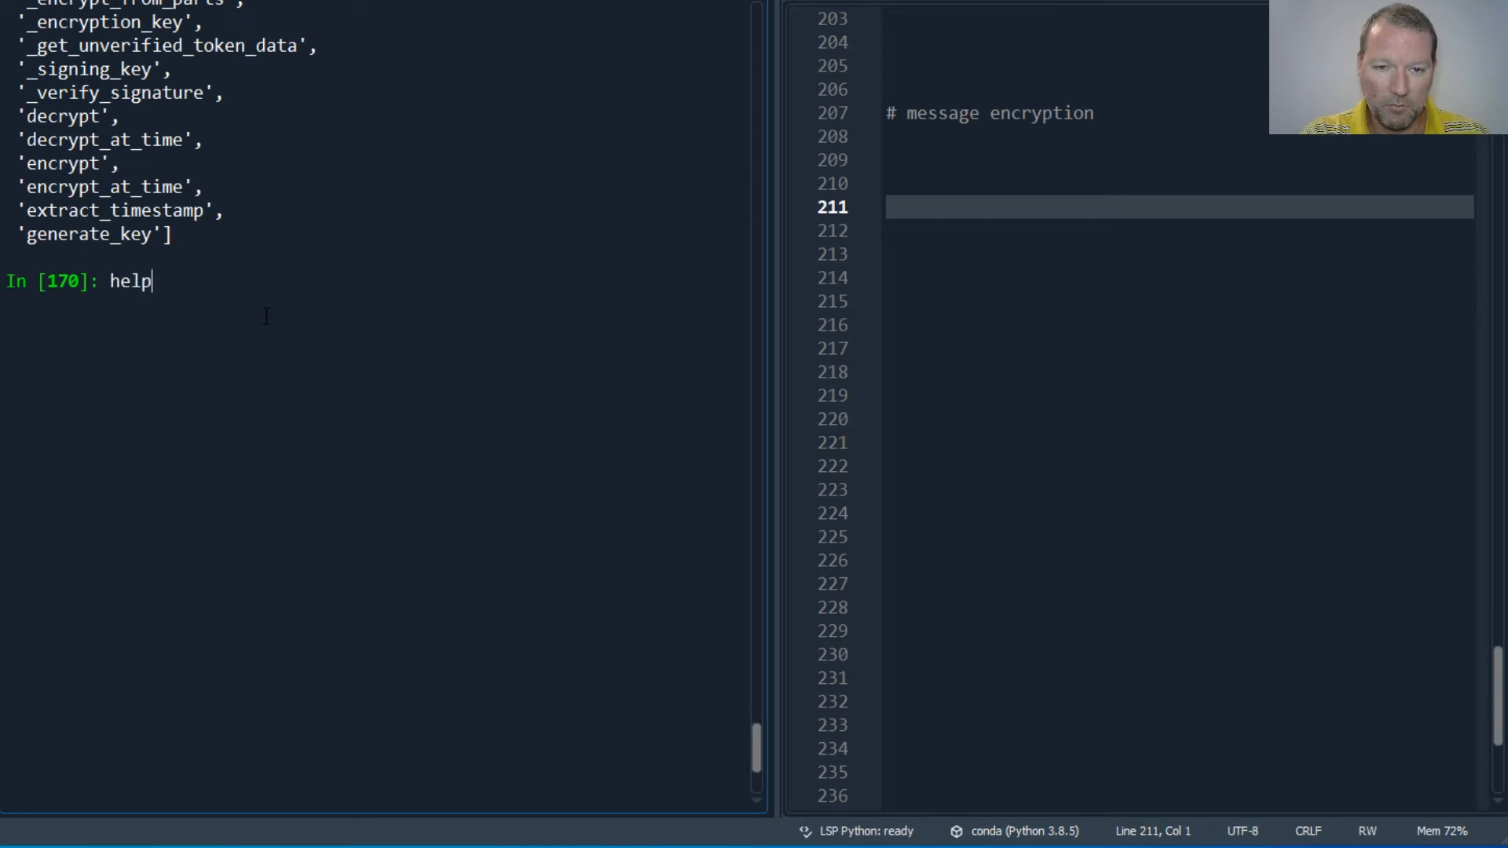
{"action": "type", "text": "(f"}
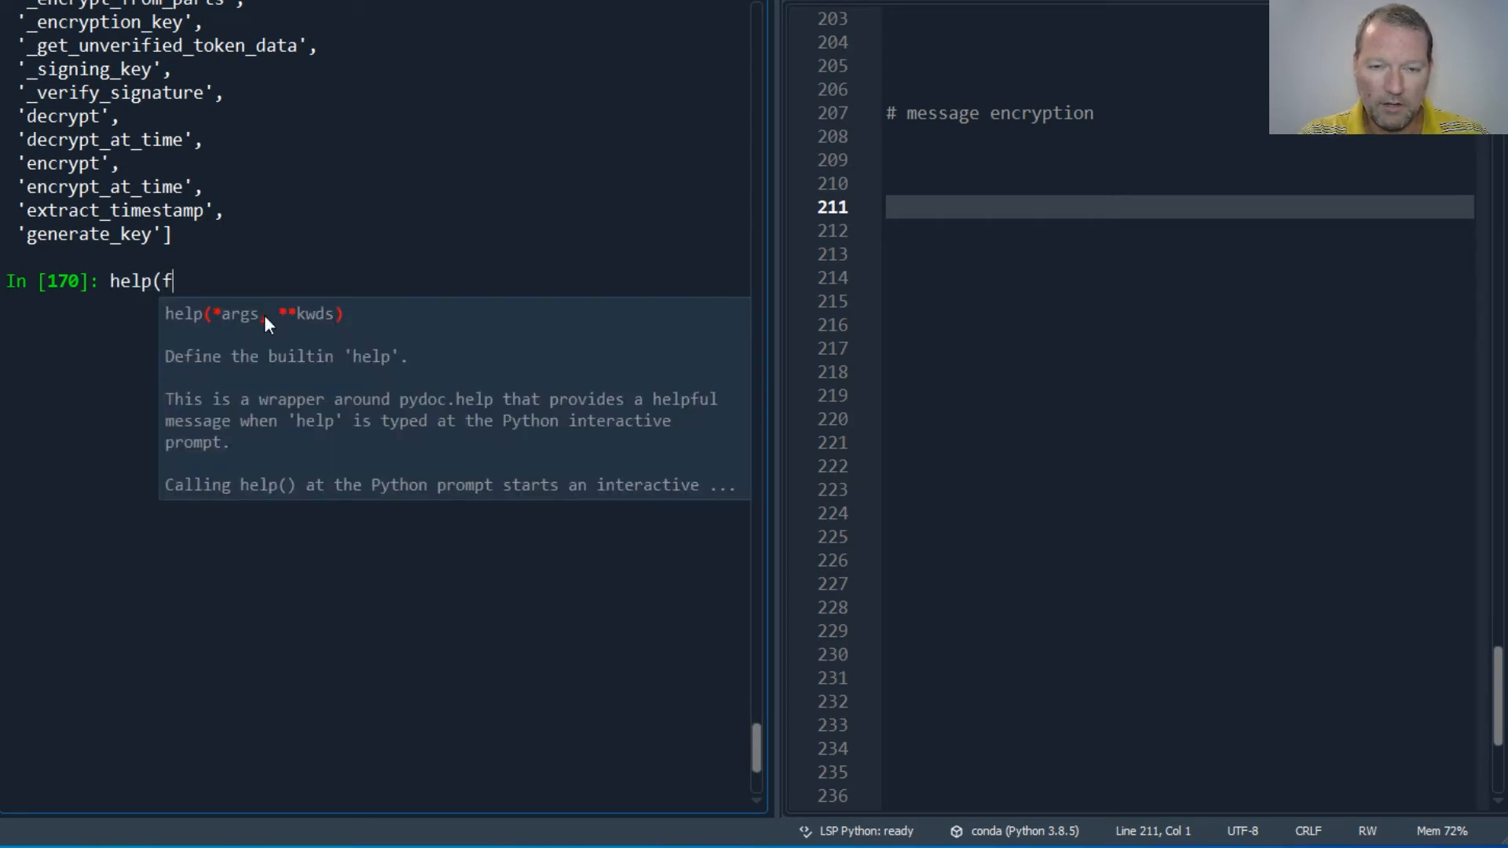
{"action": "type", "text": ".encrypt"}
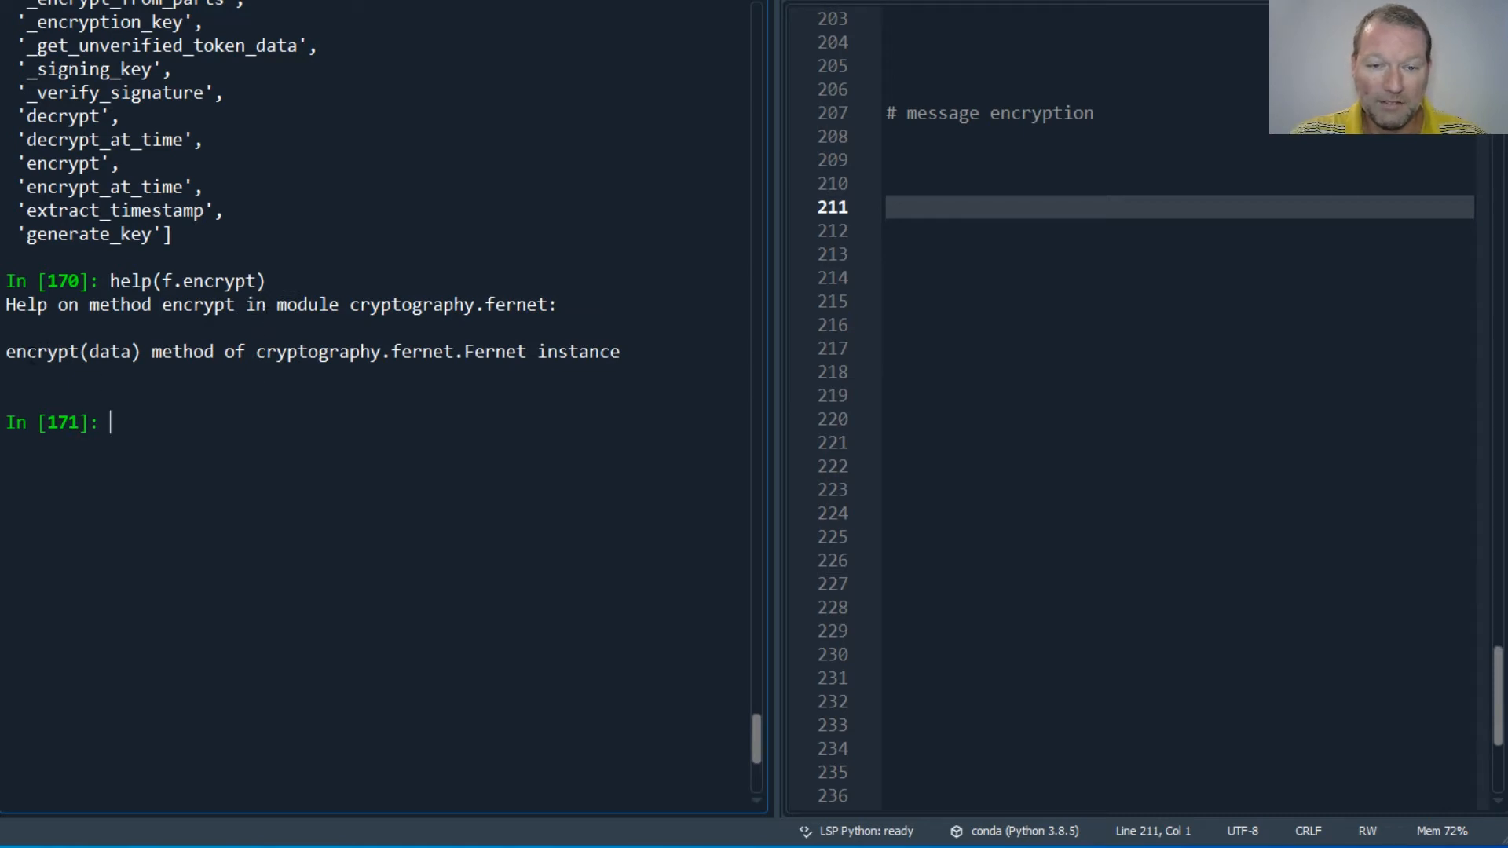
{"action": "double_click", "coordinate": [108, 350]}
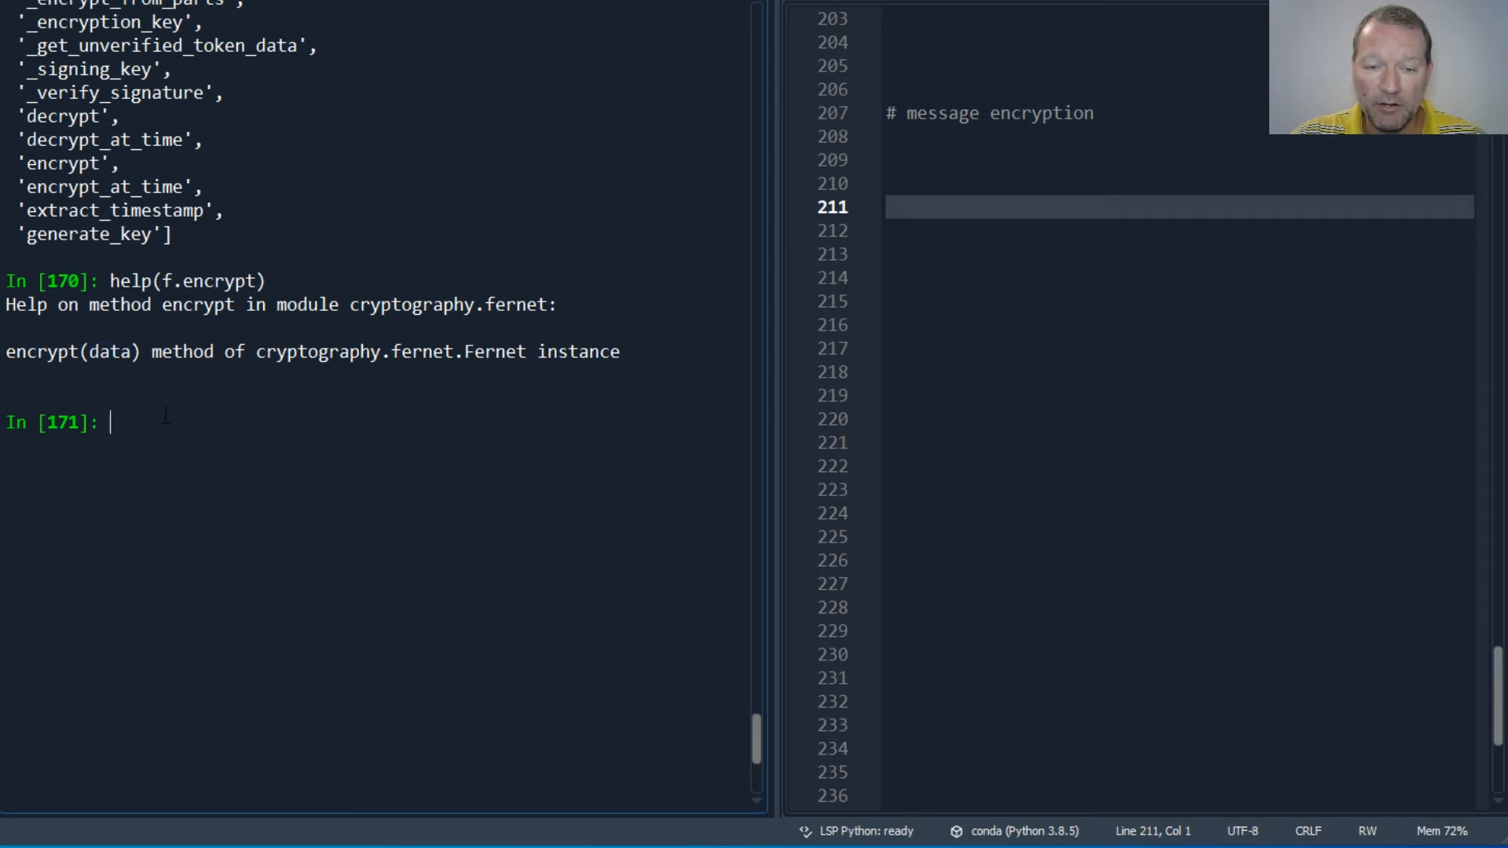
{"action": "type", "text": "mess"}
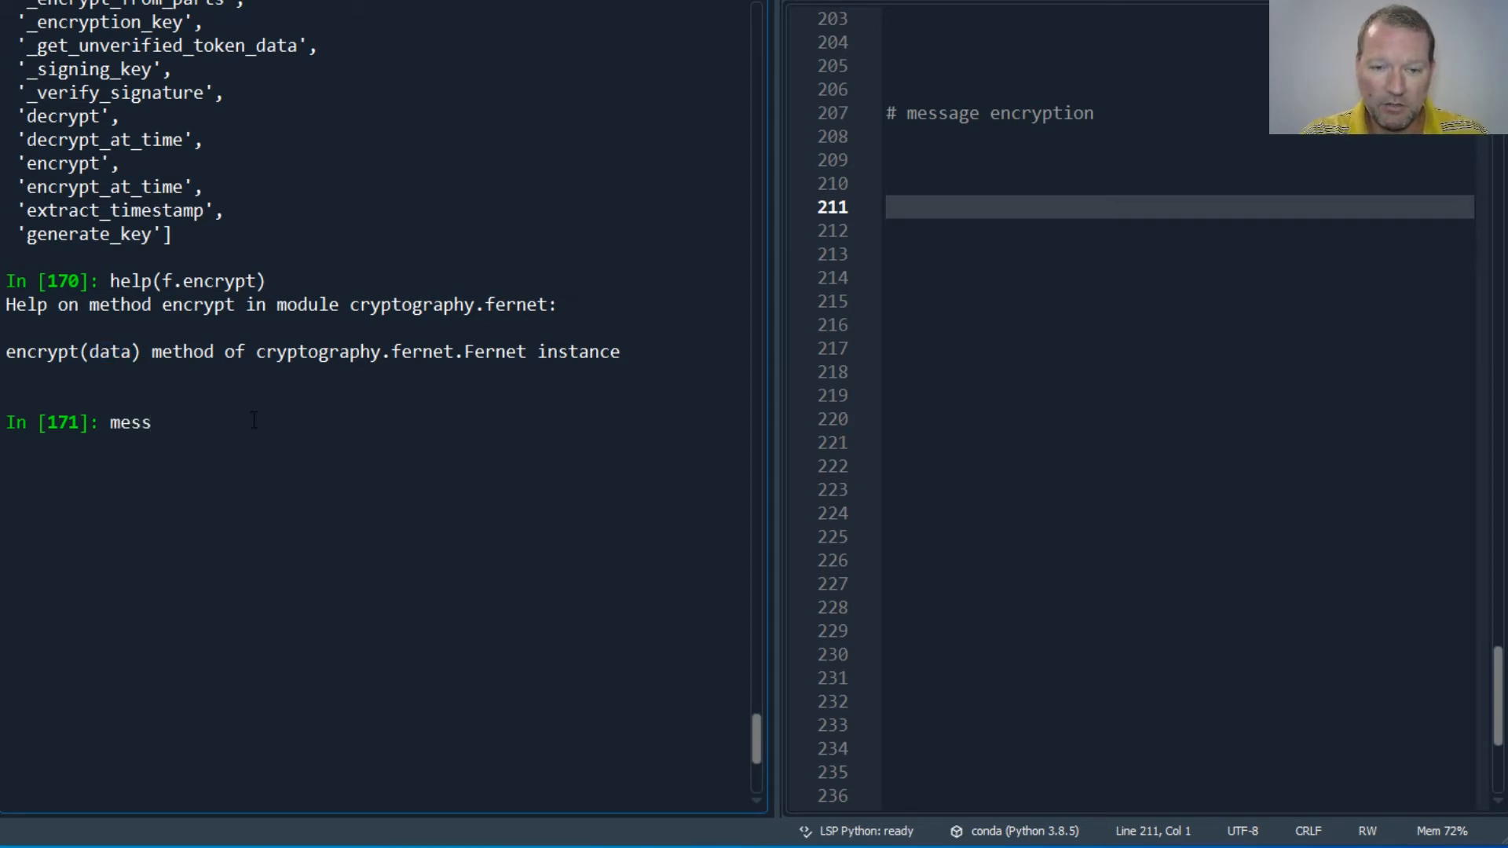
Run message = f.encrypt(b"this is the message") and display the encrypted token.
{"action": "type", "text": "age = f"}
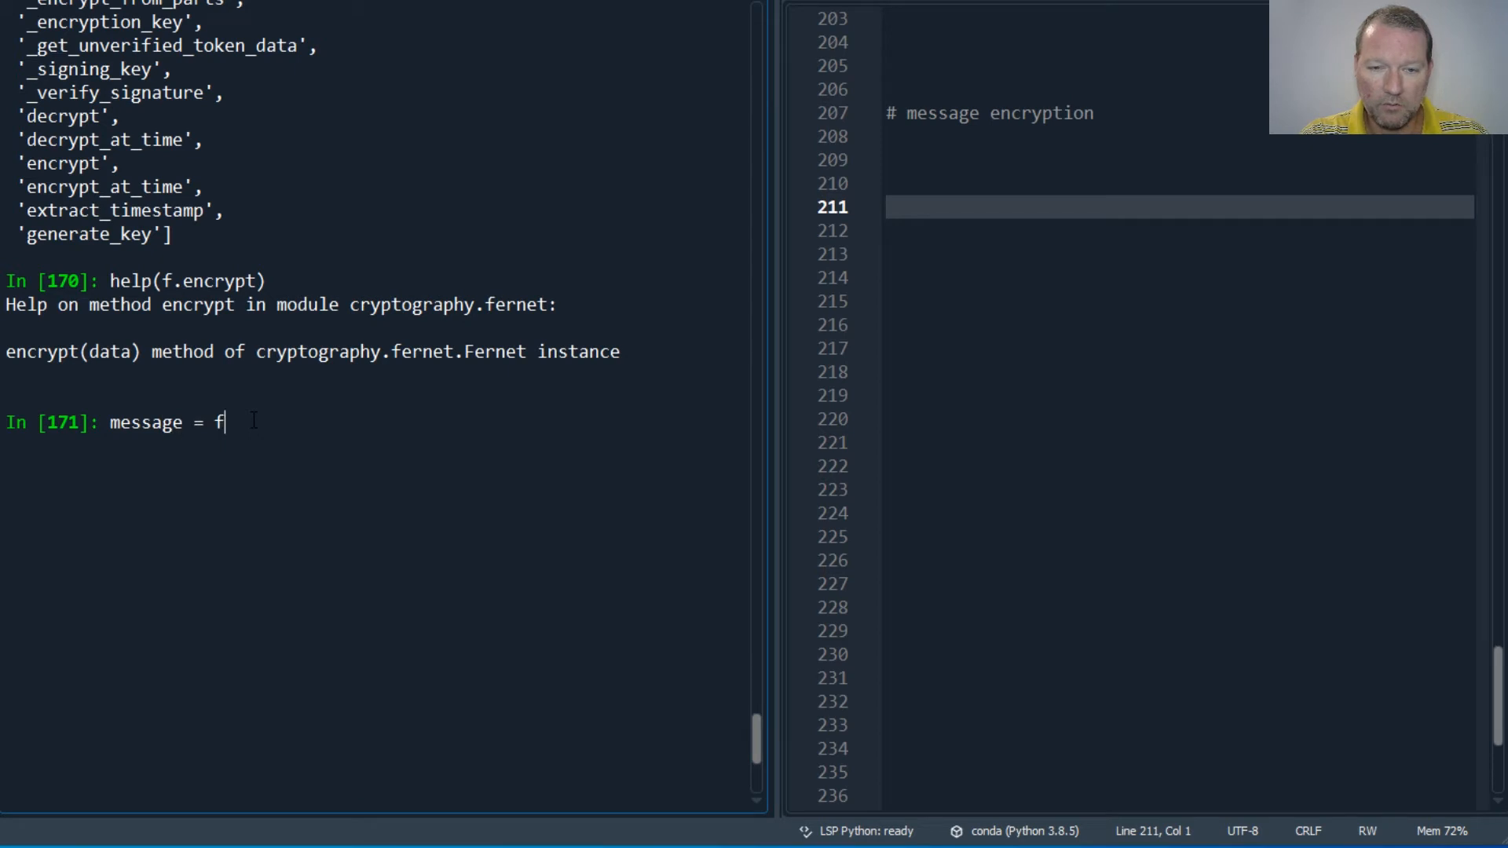
{"action": "type", "text": ".encrypt"}
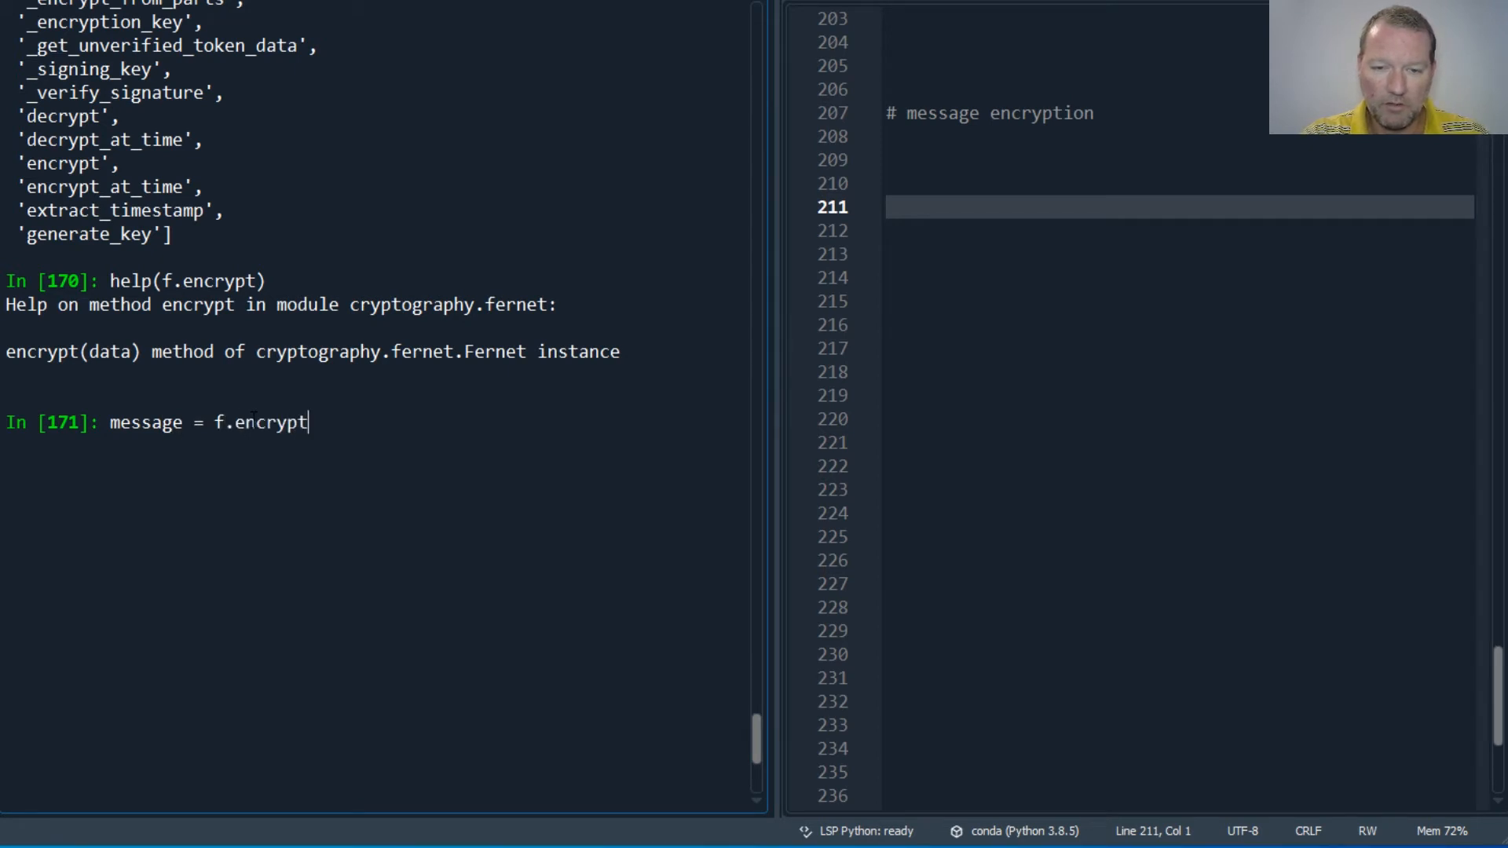
{"action": "type", "text": "(b\""}
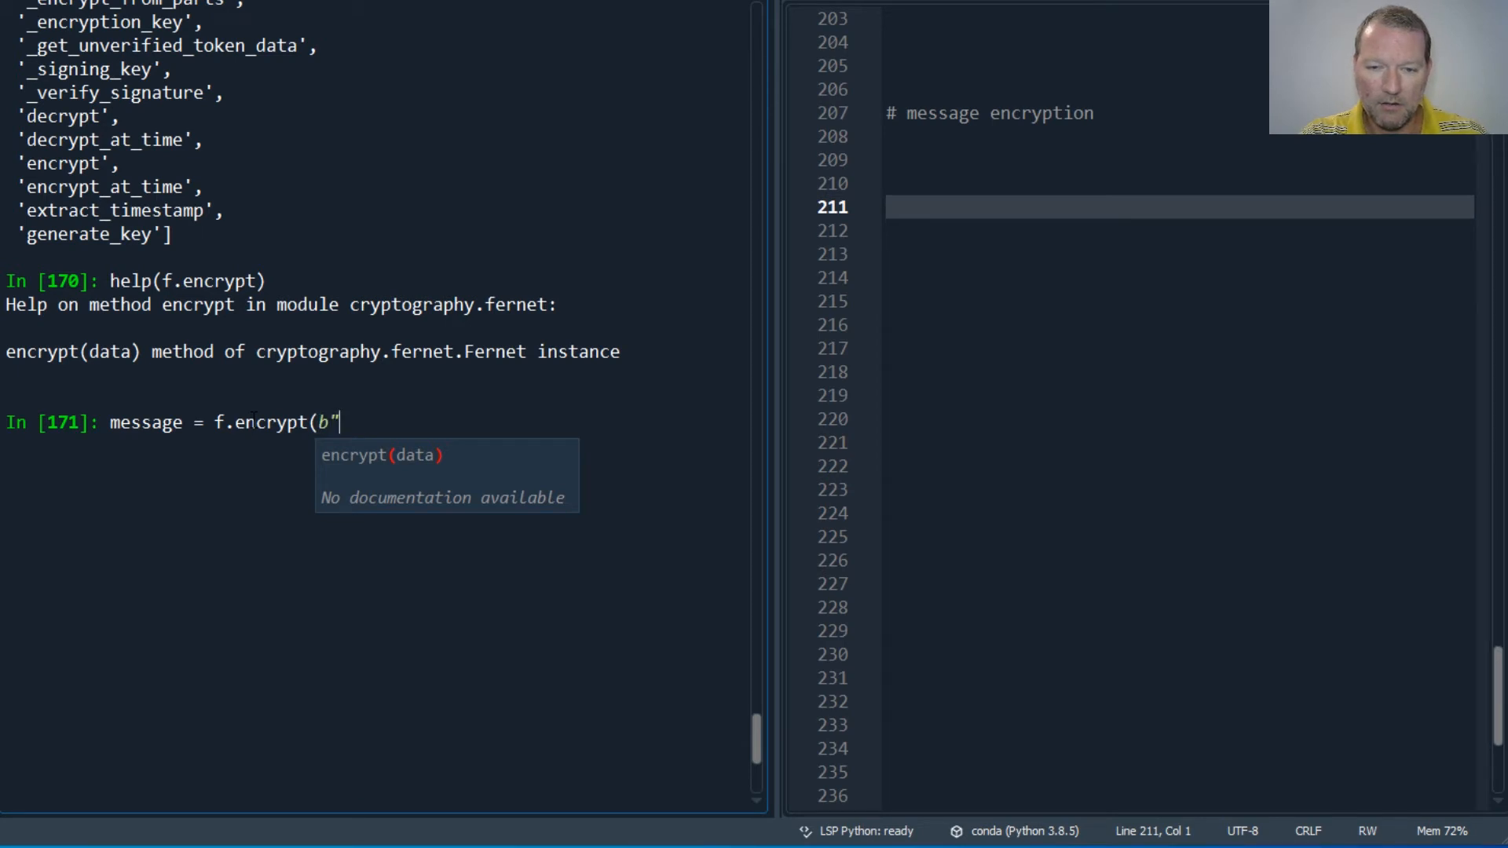
{"action": "type", "text": "this is"}
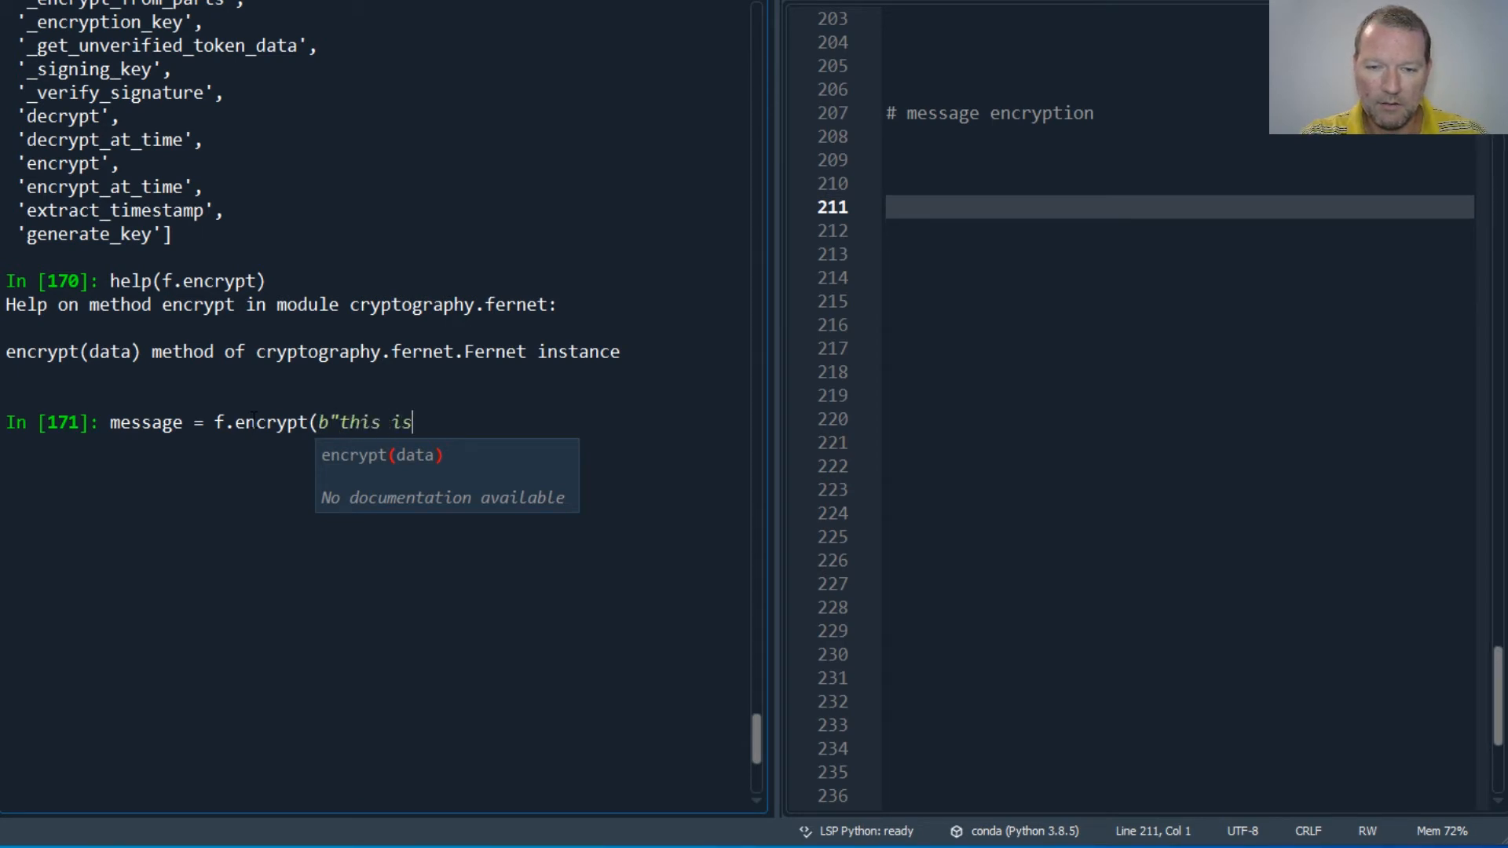
{"action": "type", "text": "the me"}
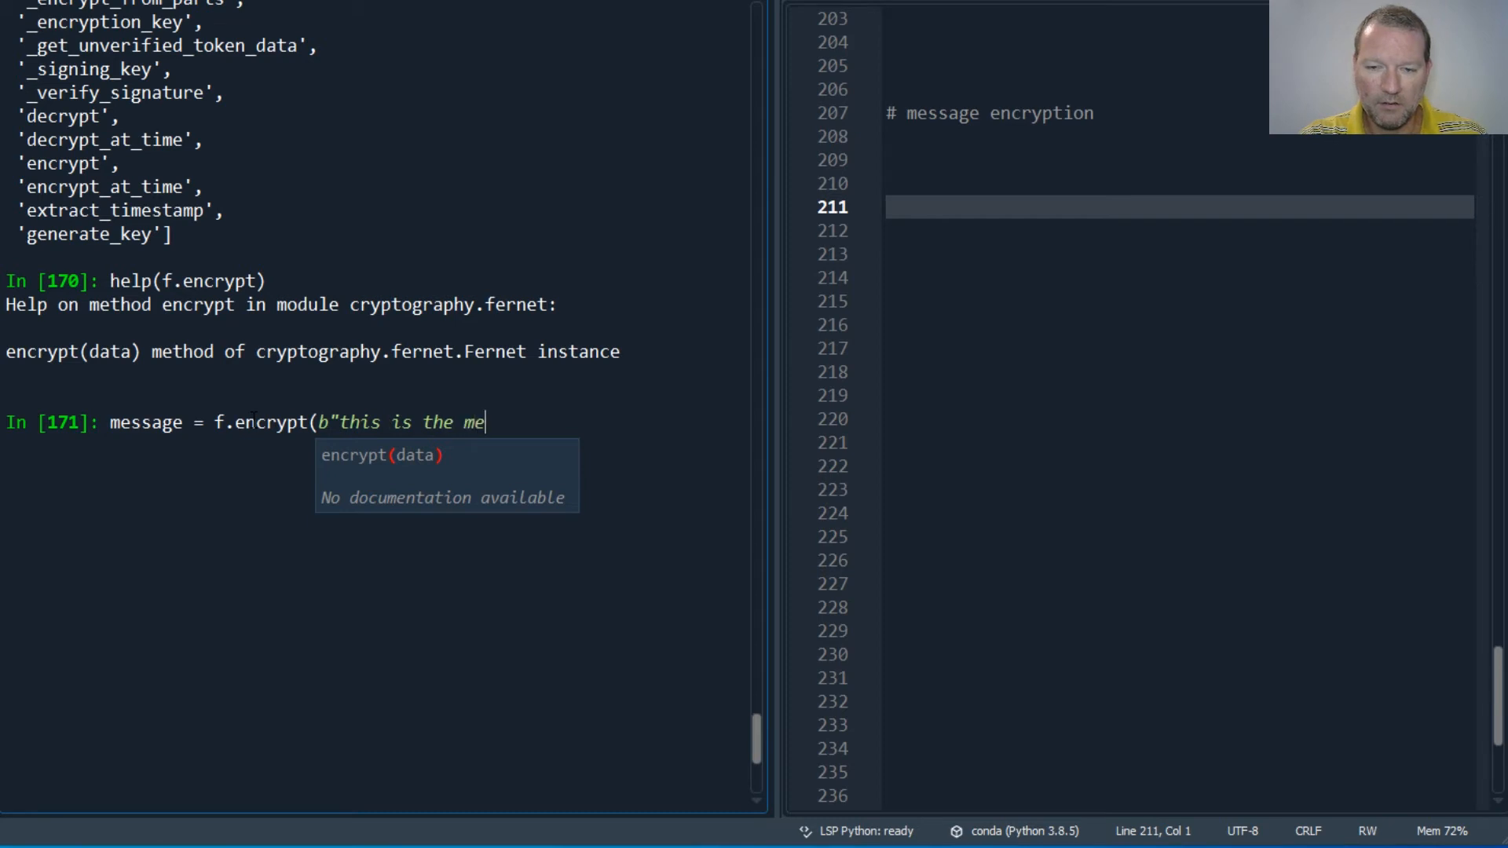
{"action": "type", "text": "ssa"}
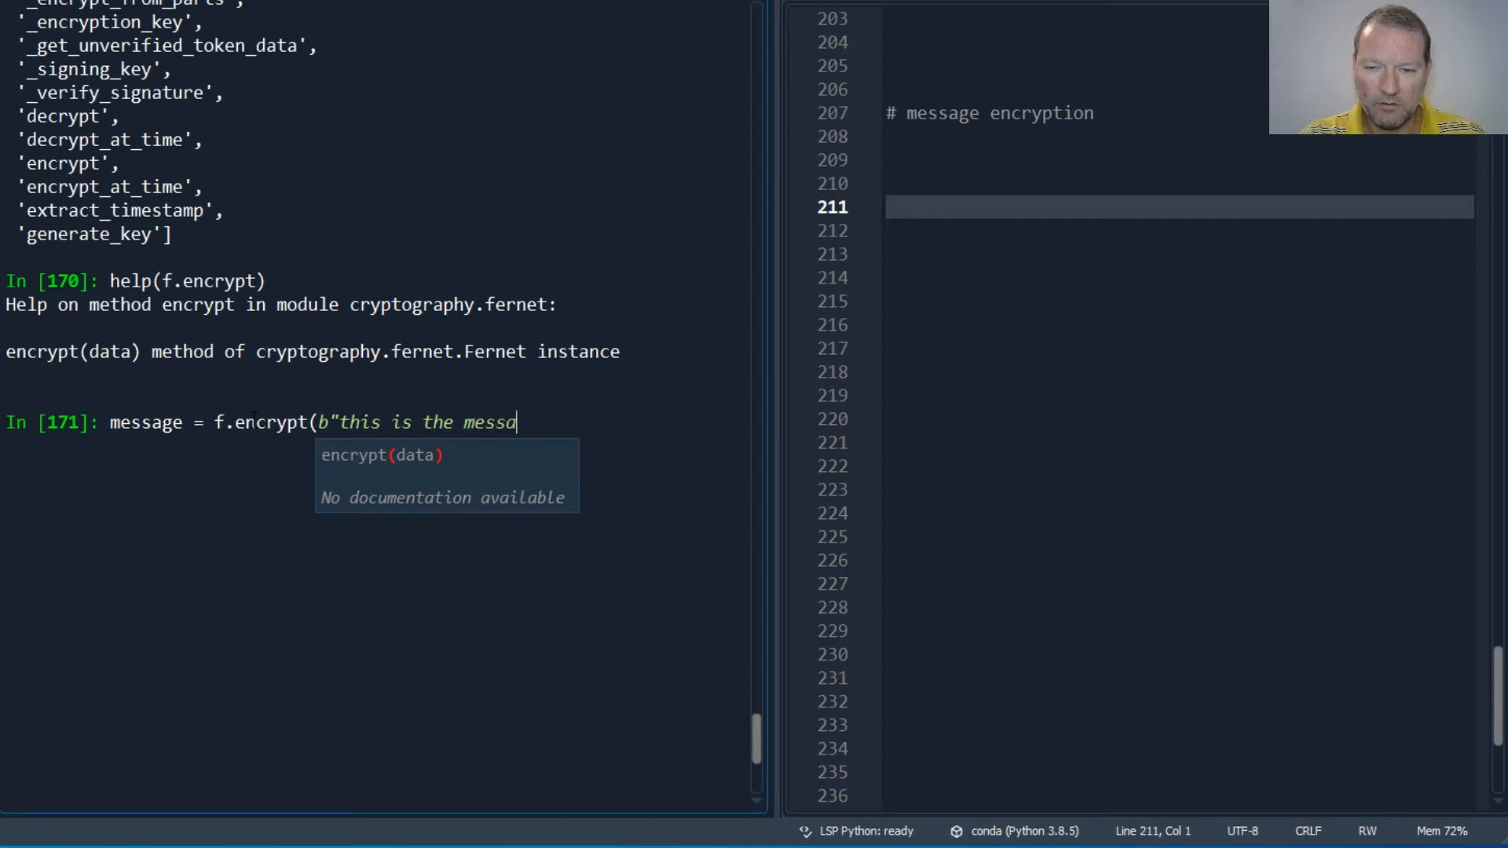
{"action": "type", "text": "ge\""}
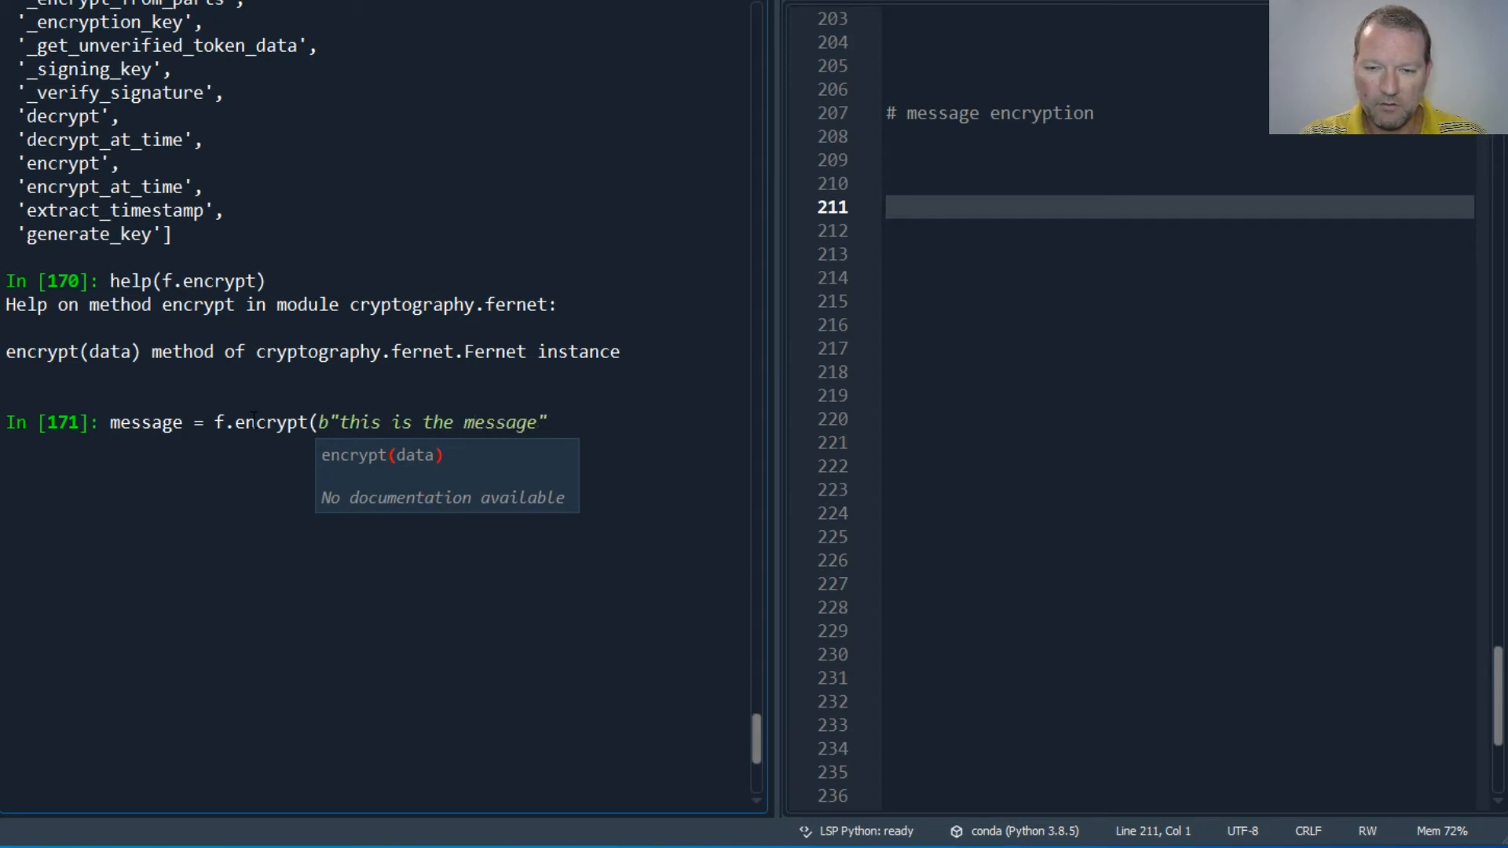
{"action": "type", "text": "message"}
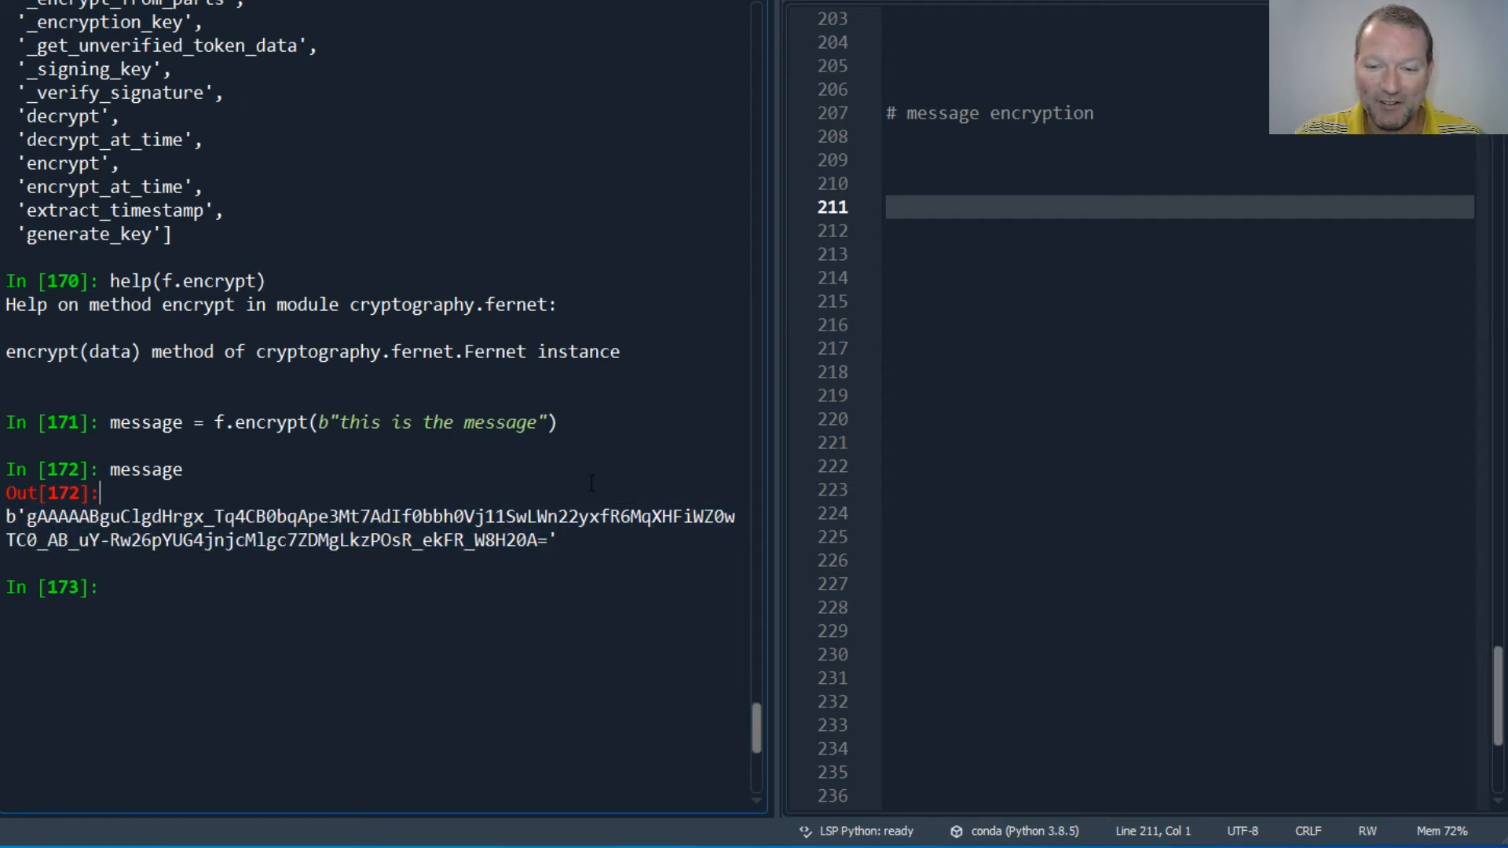
{"action": "mouse_move", "coordinate": [594, 476]}
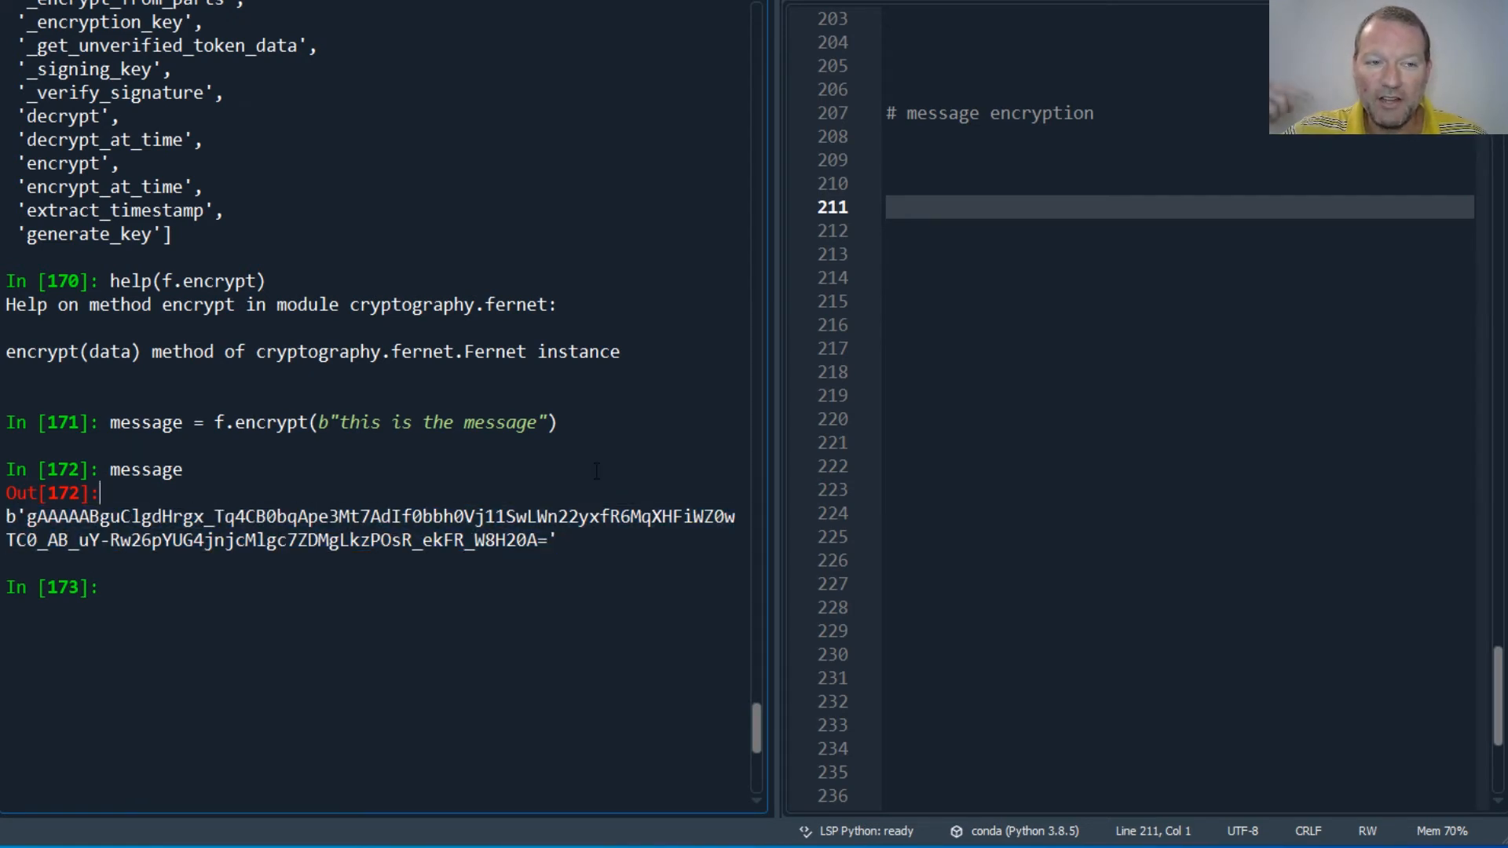